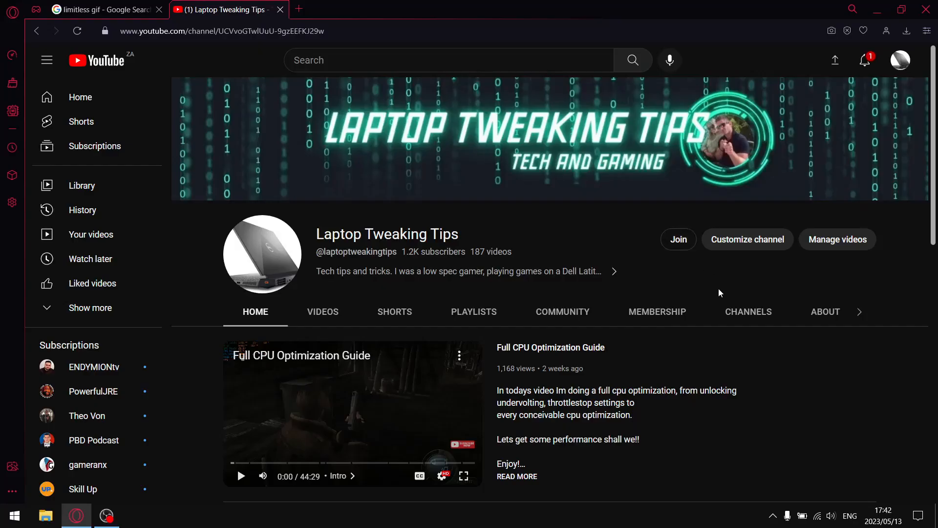
{"action": "mouse_move", "coordinate": [686, 258]}
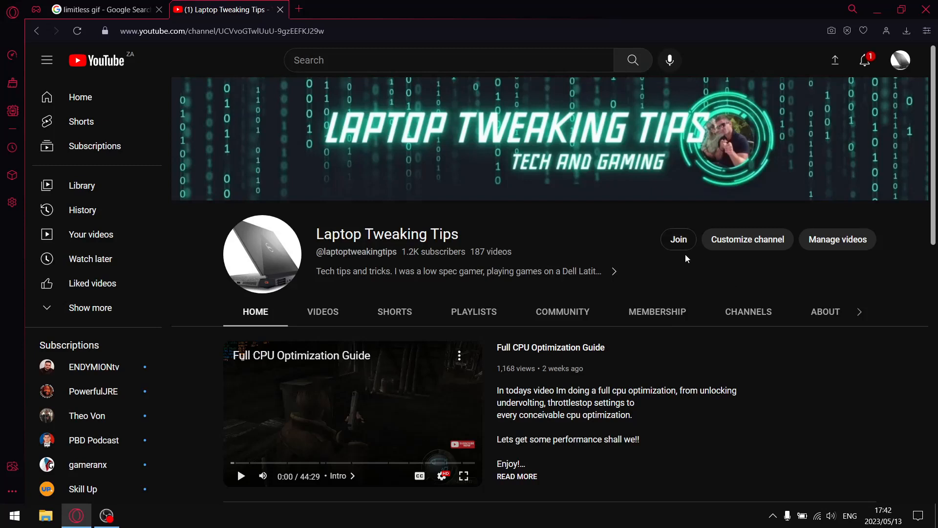
{"action": "mouse_move", "coordinate": [678, 239]}
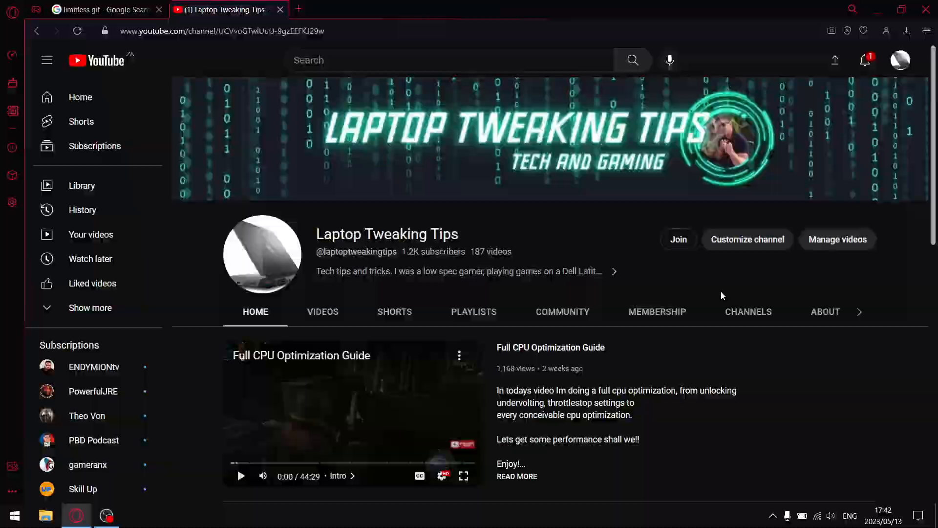
Show the Laptop Tweaking Tips channel's Videos tab listing its uploads.
{"action": "left_click", "coordinate": [322, 311]}
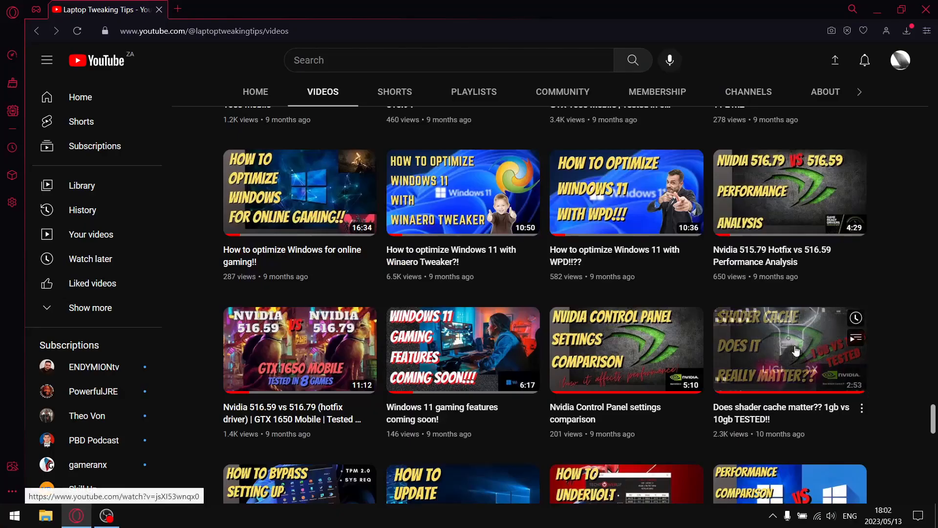
{"action": "mouse_move", "coordinate": [757, 339]}
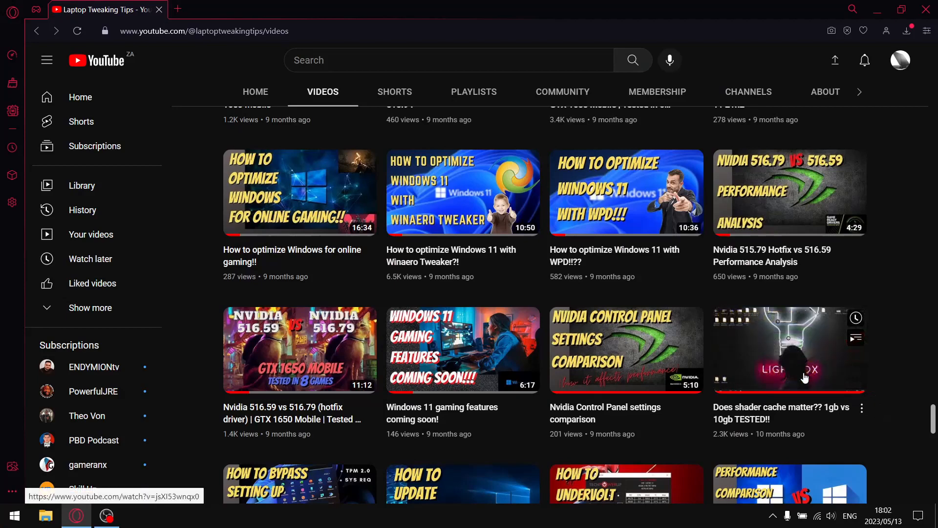
{"action": "mouse_move", "coordinate": [887, 455]}
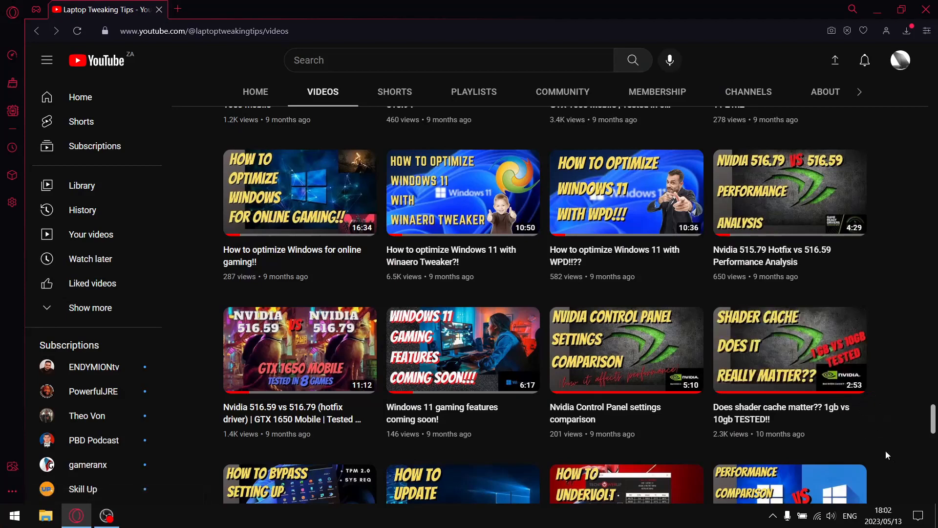
{"action": "mouse_move", "coordinate": [800, 371]}
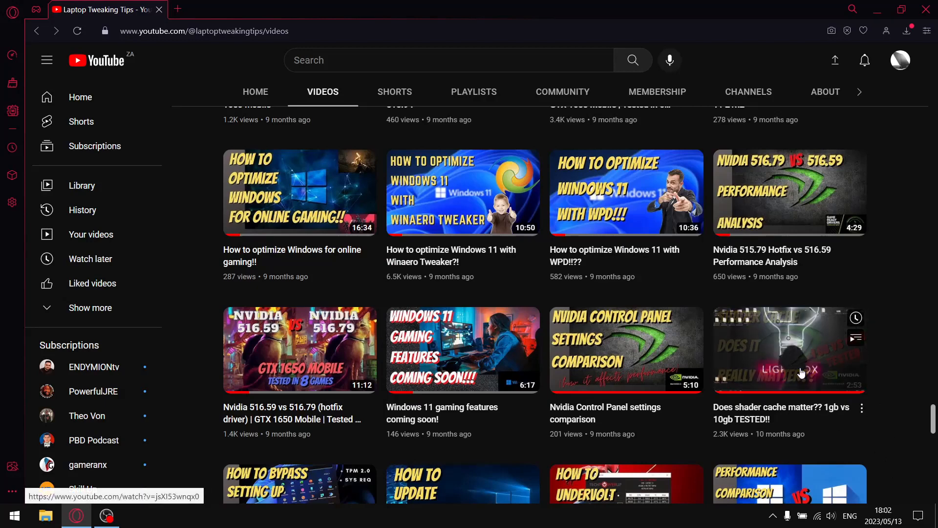
Play the 'Does shader cache matter?? 1gb vs 10gb TESTED!!' video from the grid.
{"action": "left_click", "coordinate": [789, 350]}
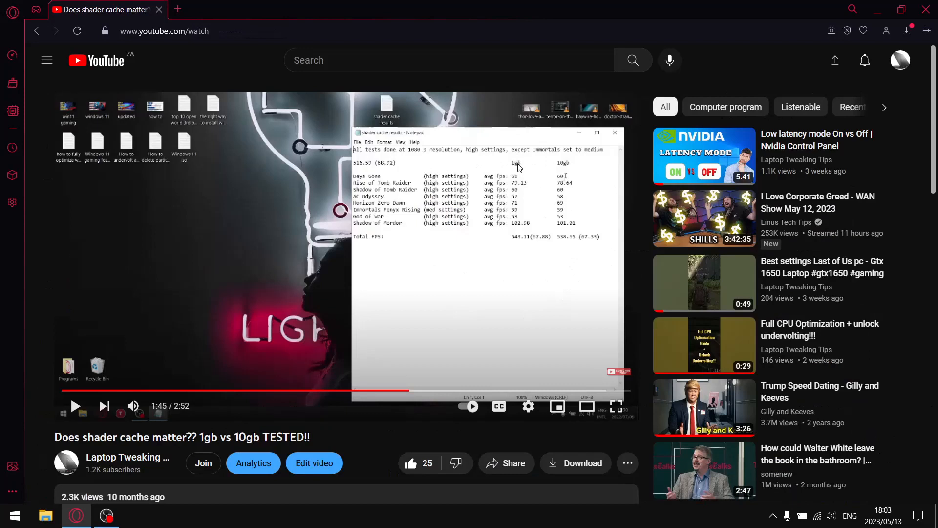
{"action": "mouse_move", "coordinate": [562, 165]}
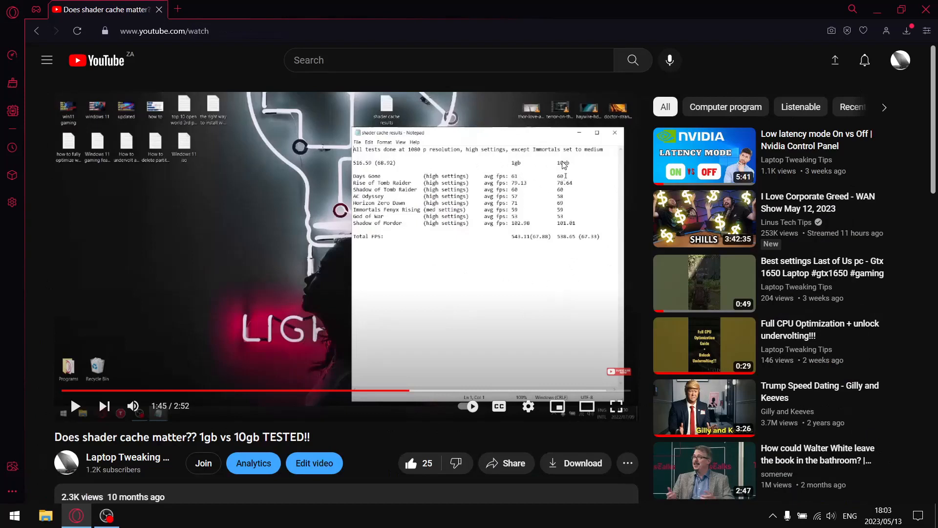
{"action": "mouse_move", "coordinate": [513, 170]}
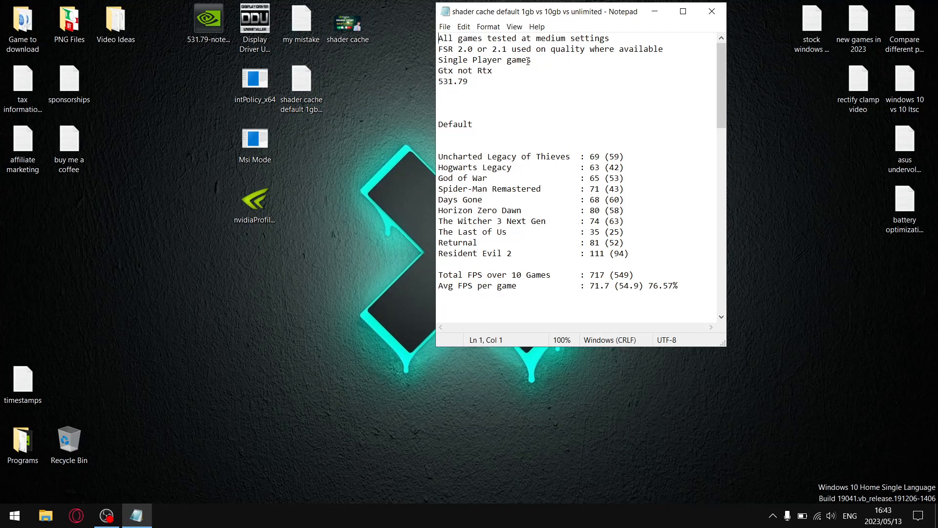
{"action": "mouse_move", "coordinate": [588, 56]}
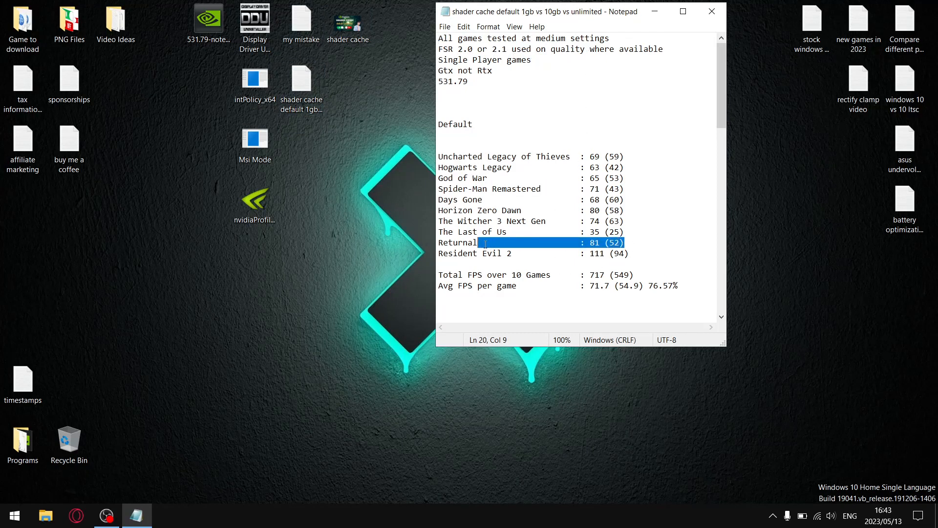
{"action": "left_click", "coordinate": [452, 242]}
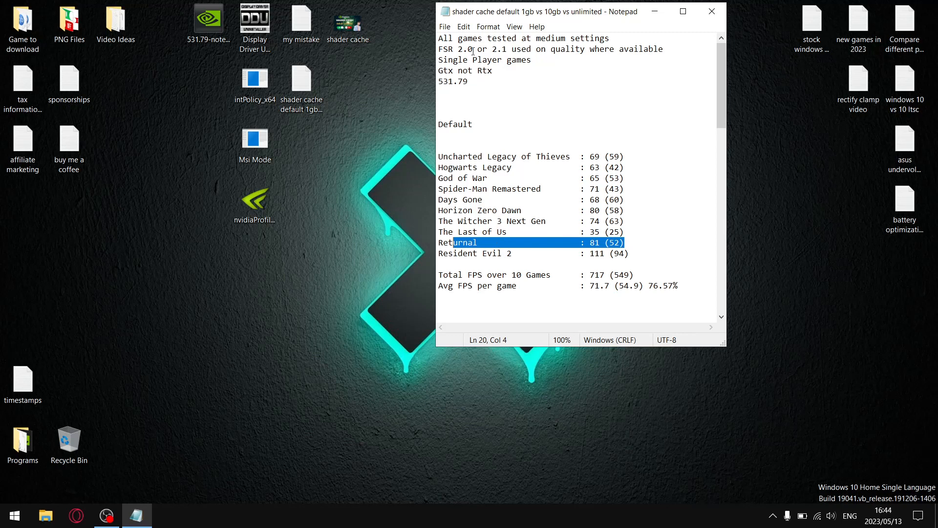
{"action": "mouse_move", "coordinate": [470, 59]}
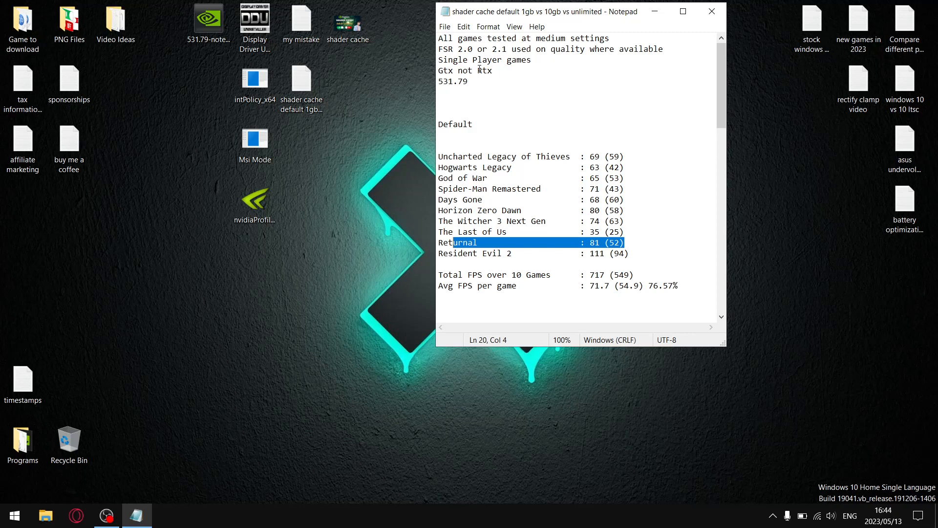
{"action": "left_click", "coordinate": [494, 70]}
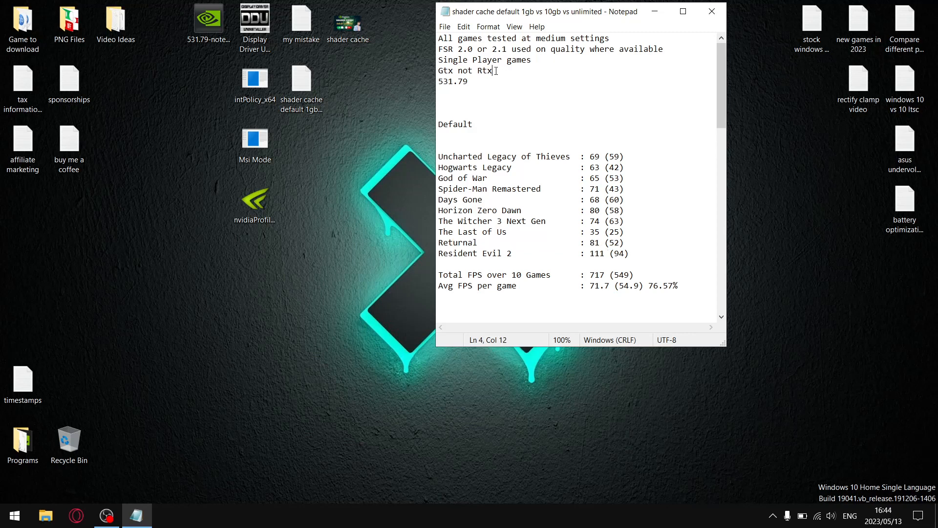
{"action": "left_click", "coordinate": [471, 80]}
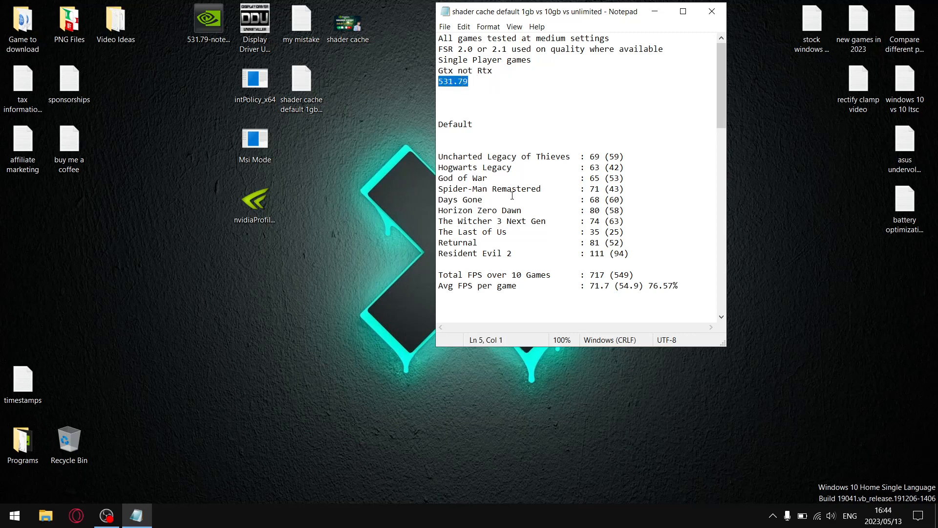
{"action": "mouse_move", "coordinate": [550, 162]}
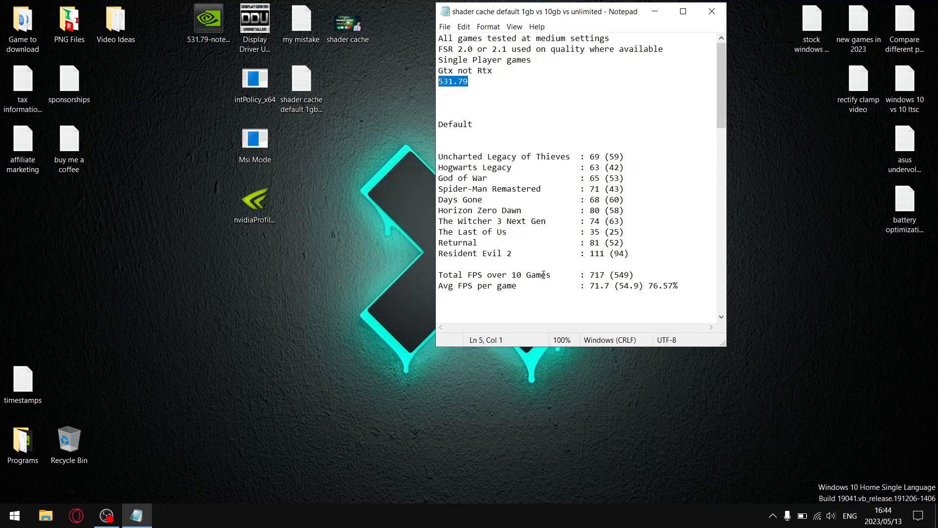
{"action": "left_click", "coordinate": [605, 274]}
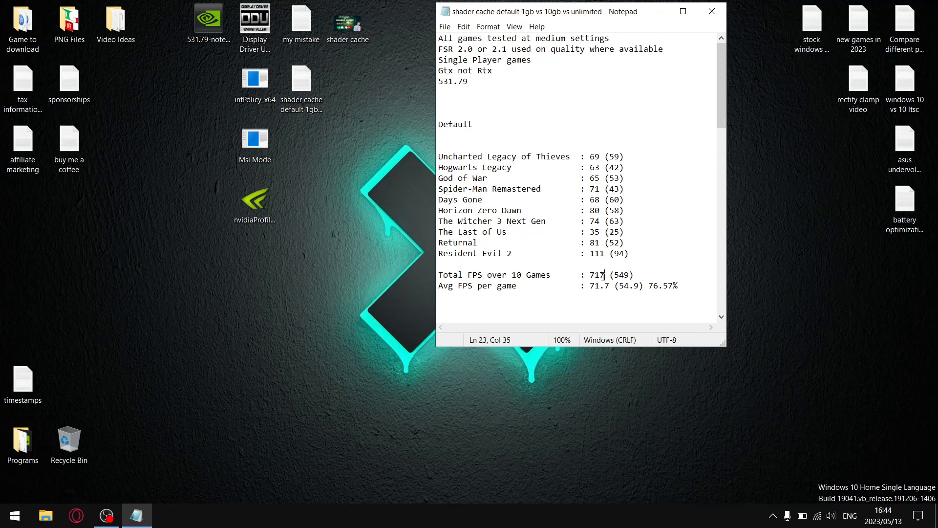
{"action": "double_click", "coordinate": [597, 274]}
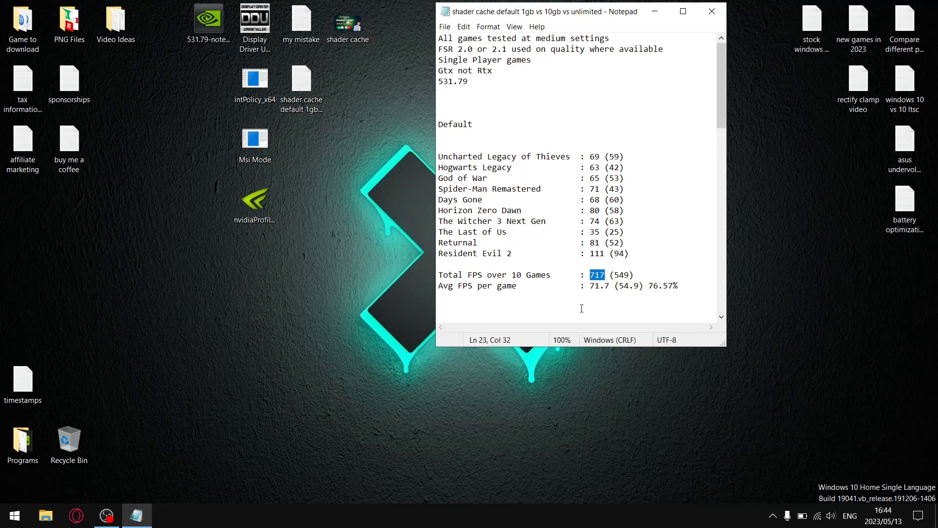
{"action": "mouse_move", "coordinate": [610, 280]}
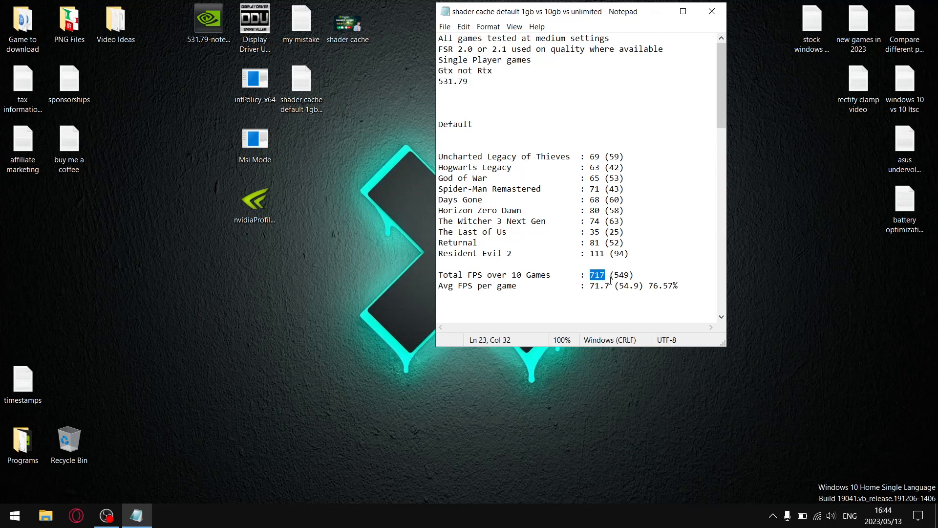
{"action": "mouse_move", "coordinate": [573, 290]}
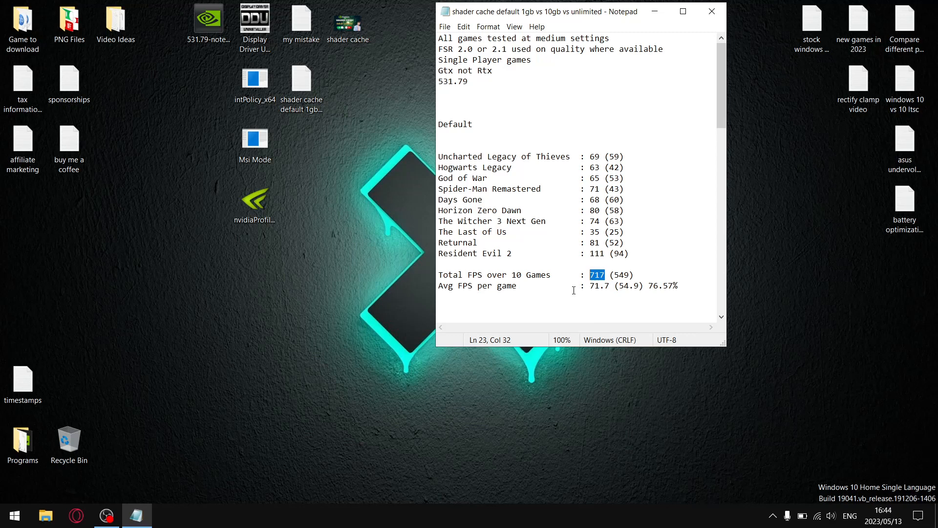
{"action": "mouse_move", "coordinate": [614, 293]}
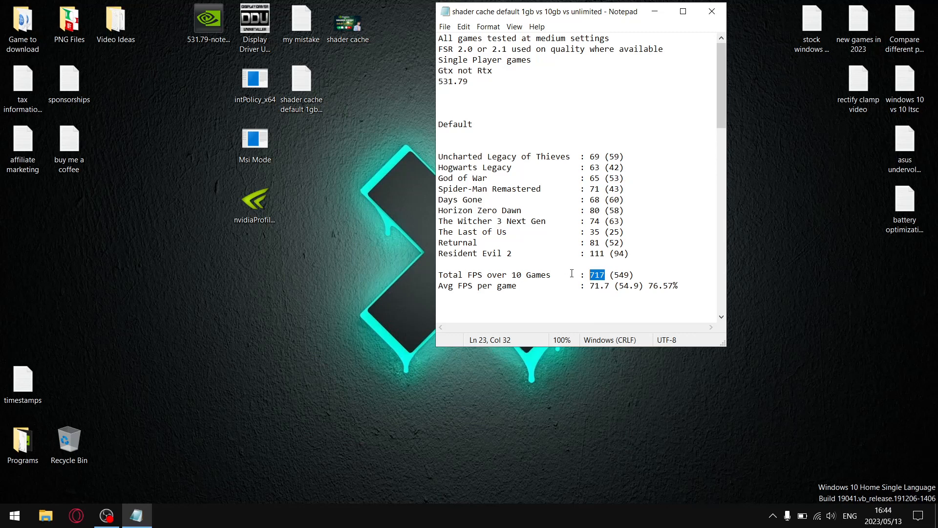
{"action": "mouse_move", "coordinate": [631, 274]}
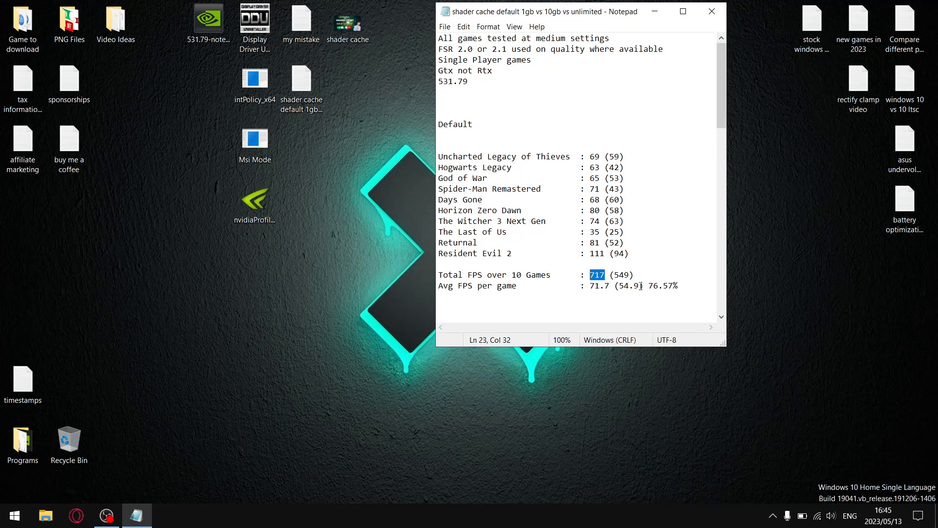
{"action": "double_click", "coordinate": [626, 285]}
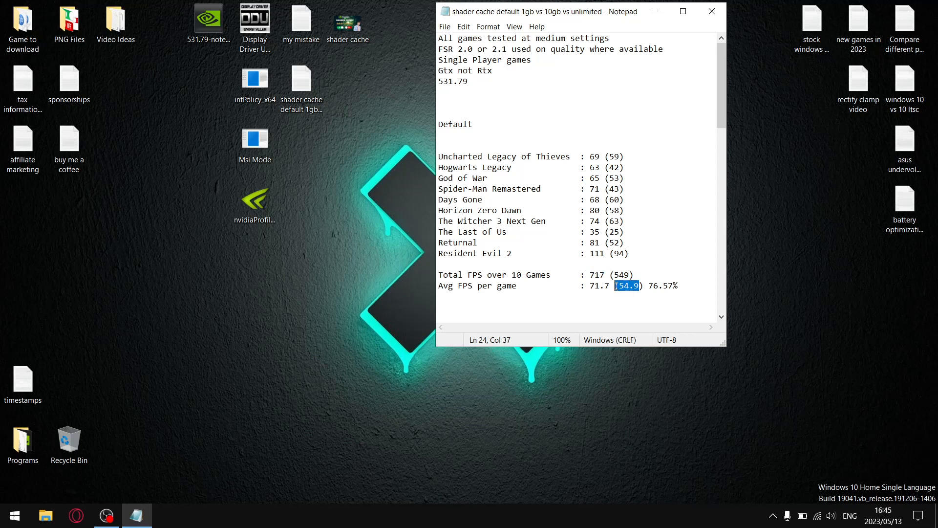
{"action": "double_click", "coordinate": [598, 286]}
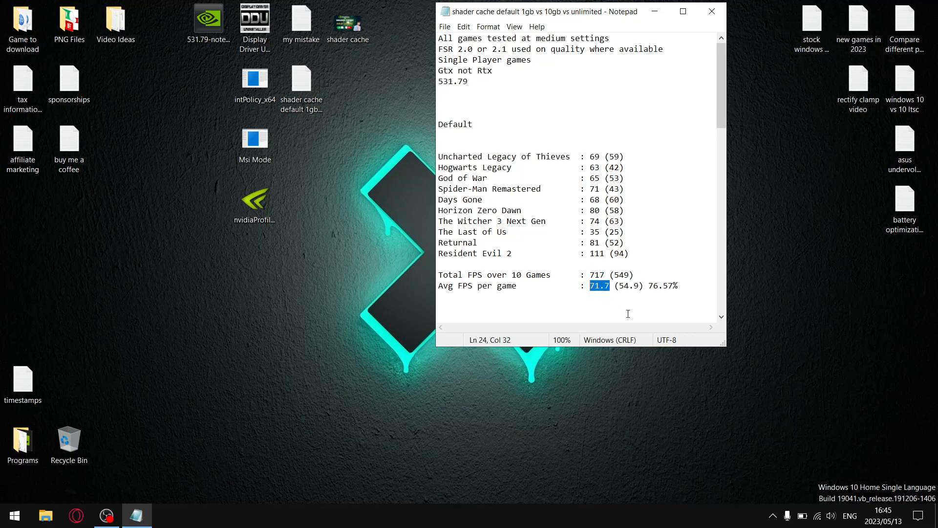
{"action": "mouse_move", "coordinate": [663, 306]}
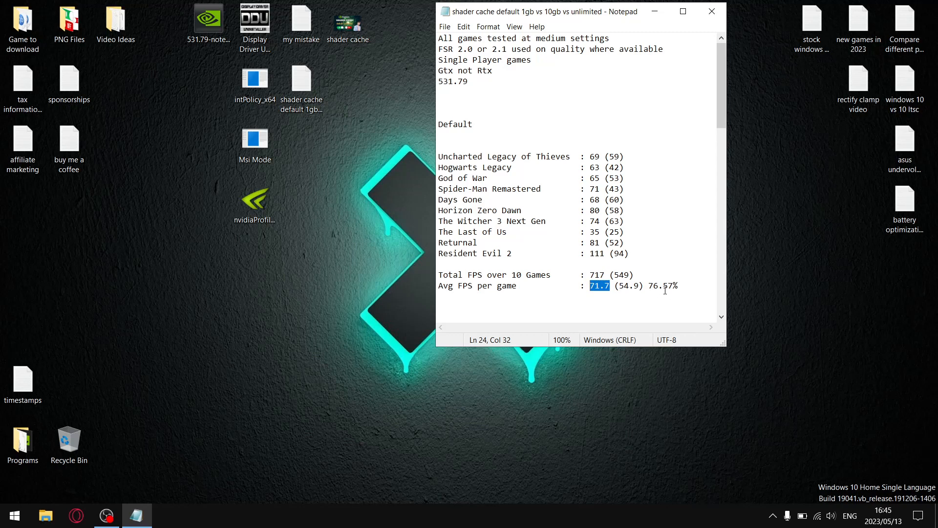
{"action": "mouse_move", "coordinate": [675, 273]}
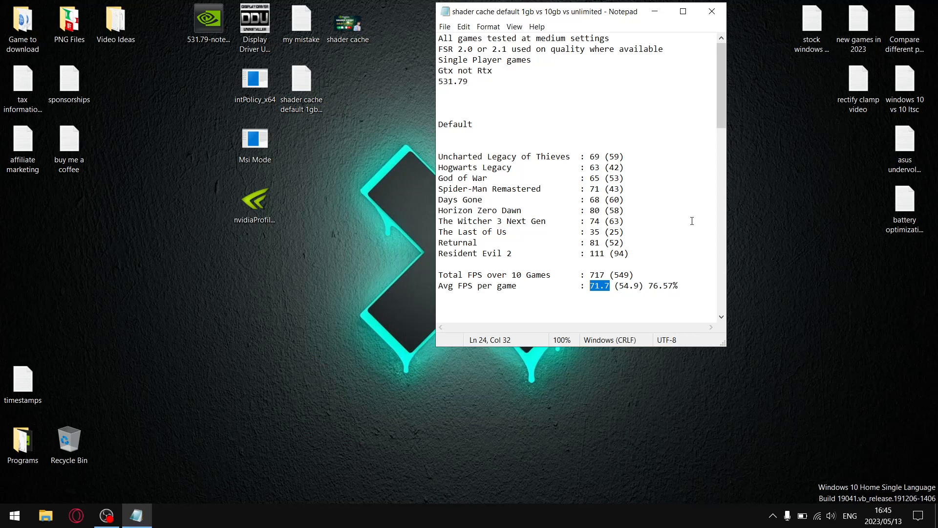
{"action": "scroll", "scroll_direction": "down", "scroll_amount": 3}
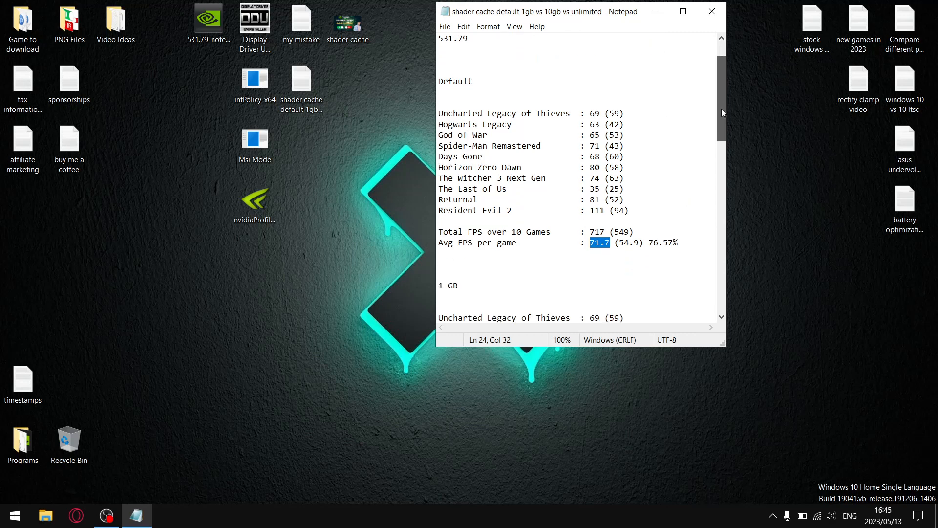
{"action": "scroll", "scroll_direction": "down", "scroll_amount": 3}
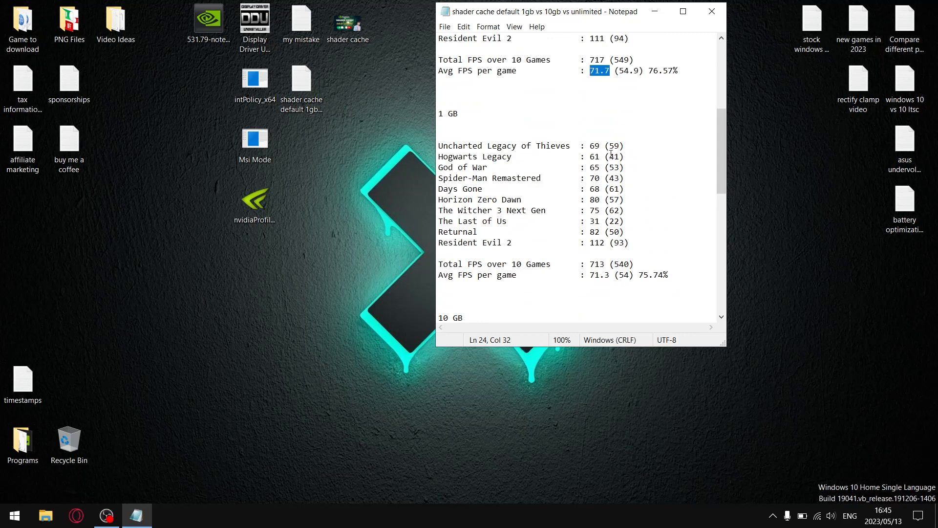
{"action": "mouse_move", "coordinate": [596, 98]}
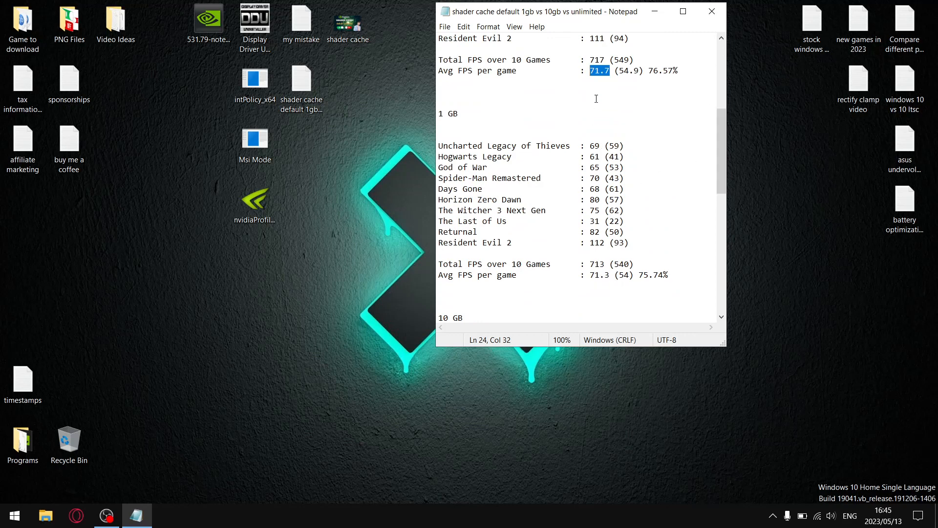
{"action": "mouse_move", "coordinate": [619, 287]}
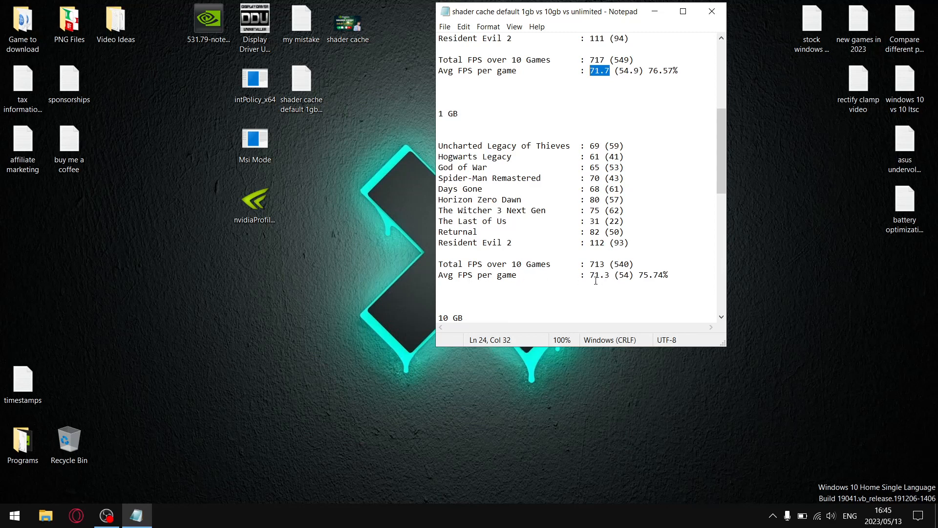
{"action": "double_click", "coordinate": [598, 275]}
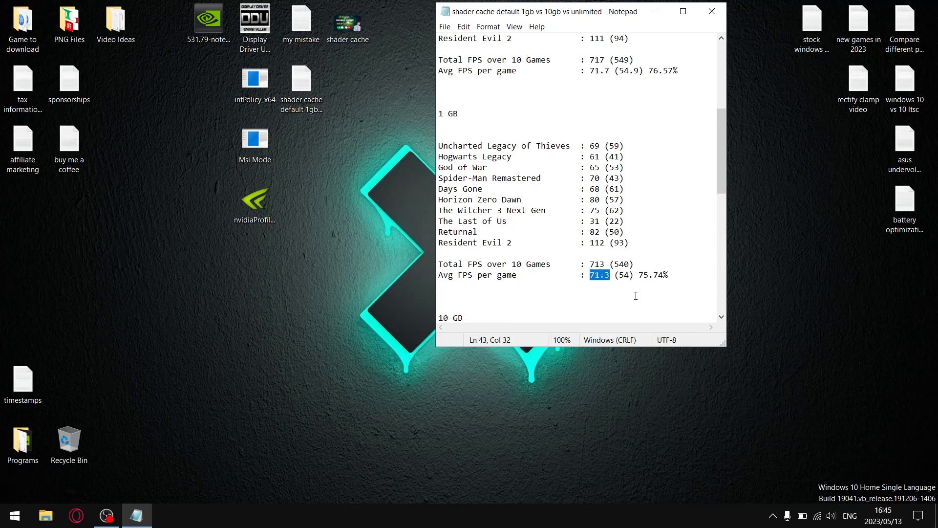
{"action": "mouse_move", "coordinate": [632, 275]}
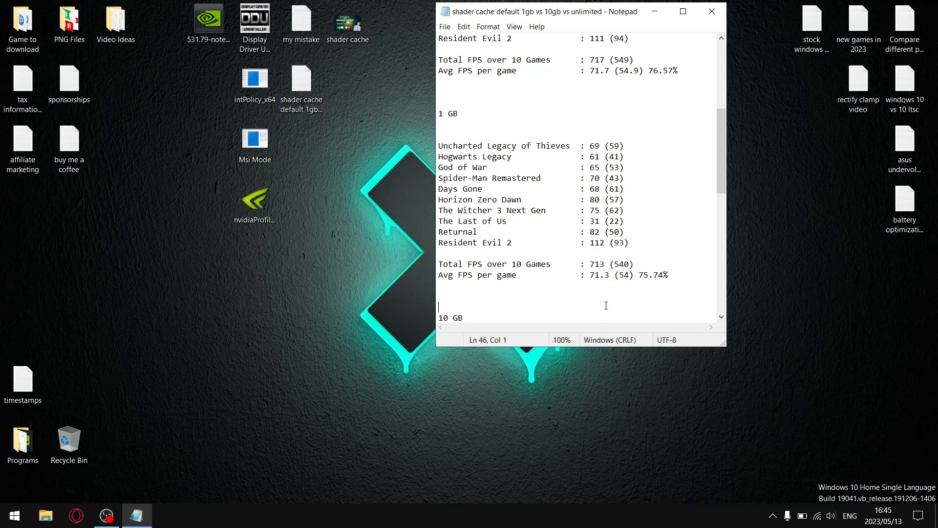
{"action": "mouse_move", "coordinate": [631, 275]}
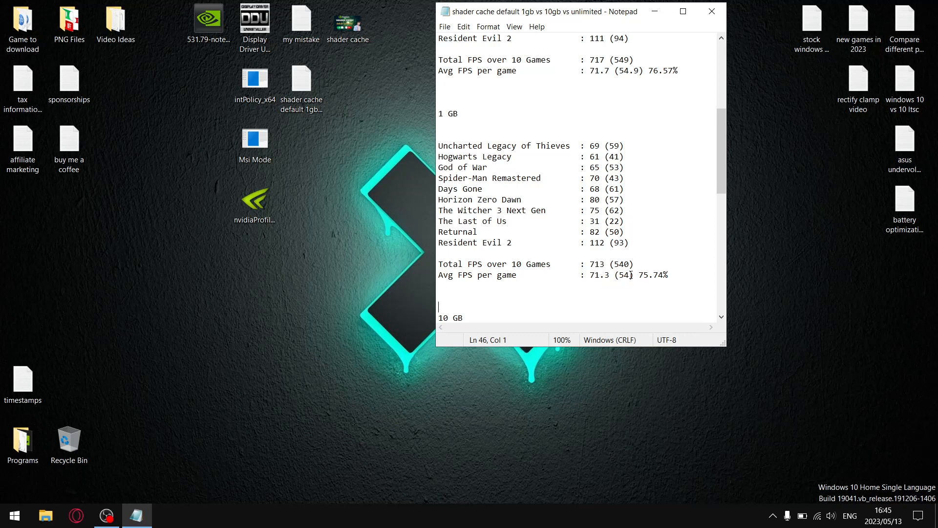
{"action": "double_click", "coordinate": [622, 274]}
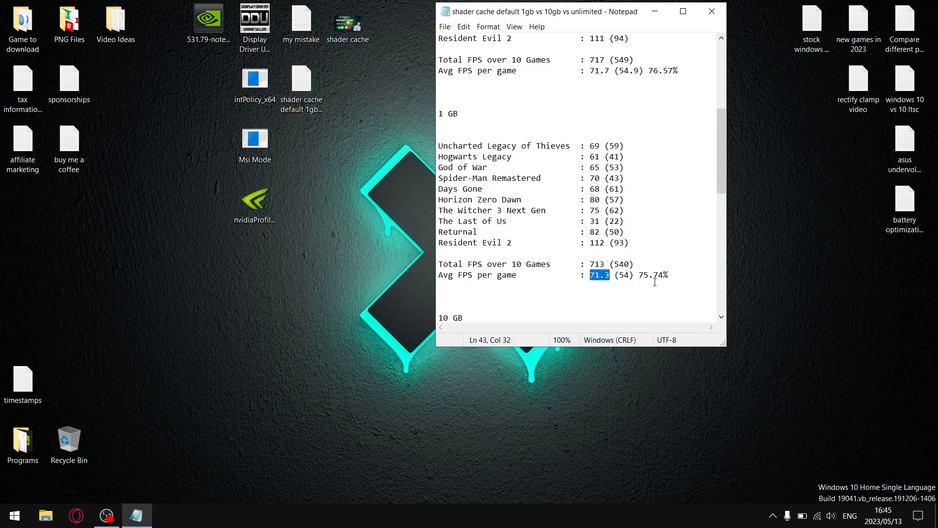
{"action": "mouse_move", "coordinate": [649, 291]}
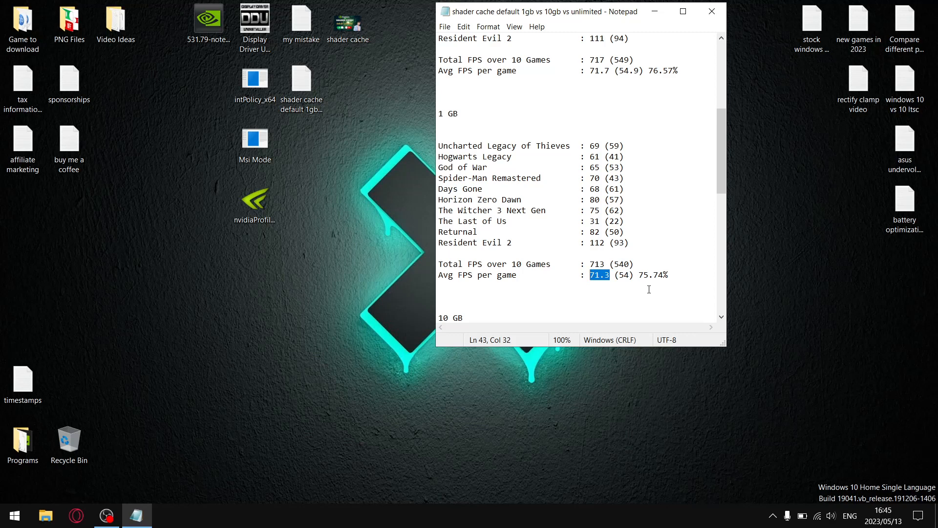
{"action": "mouse_move", "coordinate": [734, 166]}
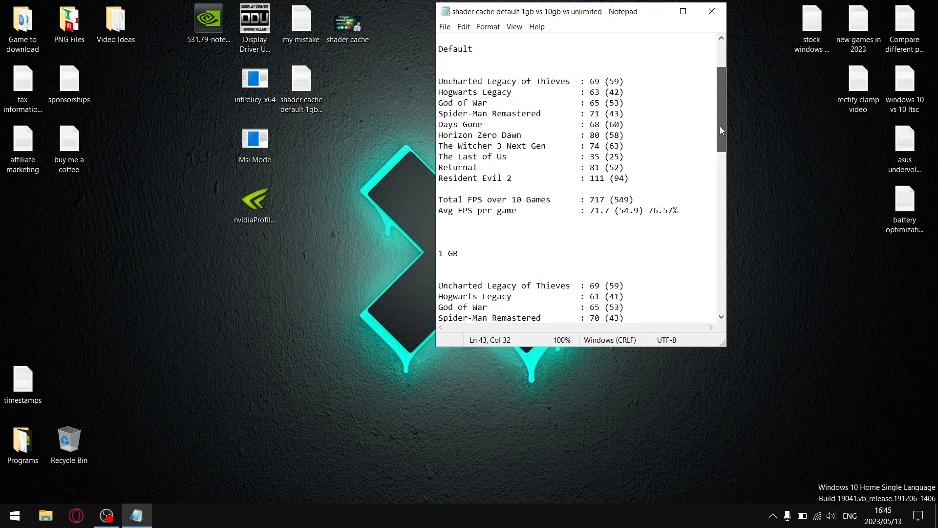
{"action": "scroll", "scroll_direction": "down", "scroll_amount": 3}
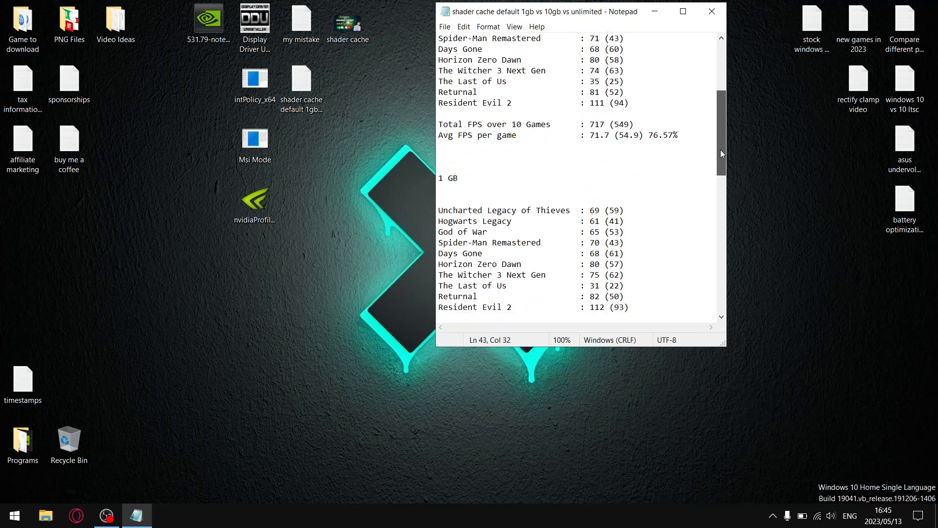
{"action": "scroll", "scroll_direction": "down", "scroll_amount": 3}
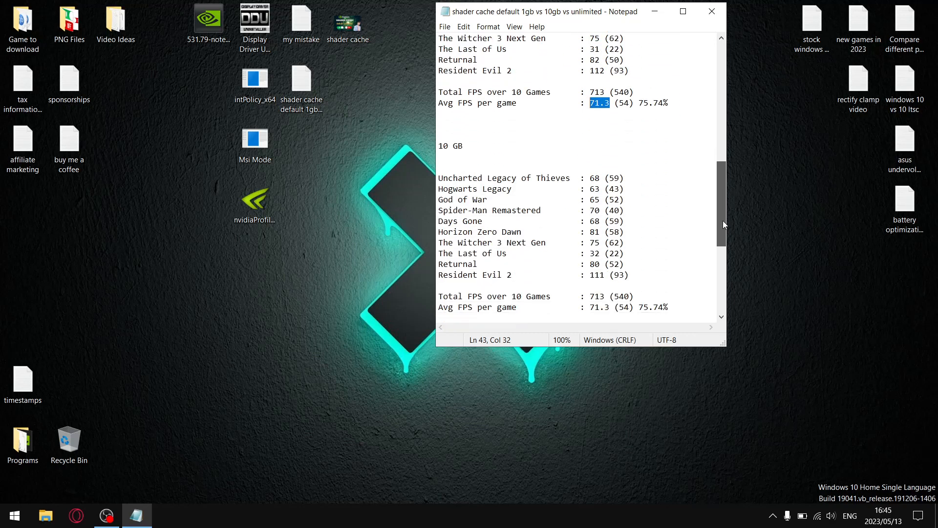
{"action": "scroll", "scroll_direction": "down", "scroll_amount": 3}
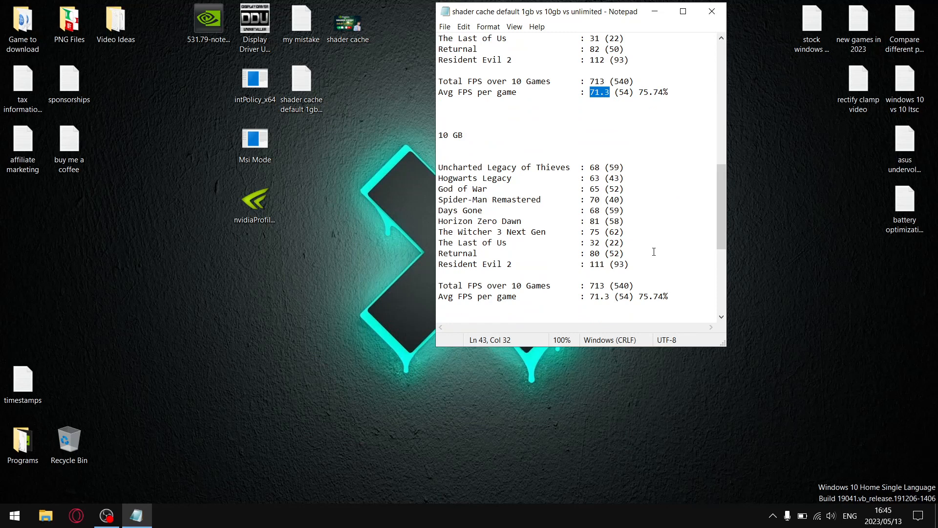
{"action": "mouse_move", "coordinate": [573, 288]}
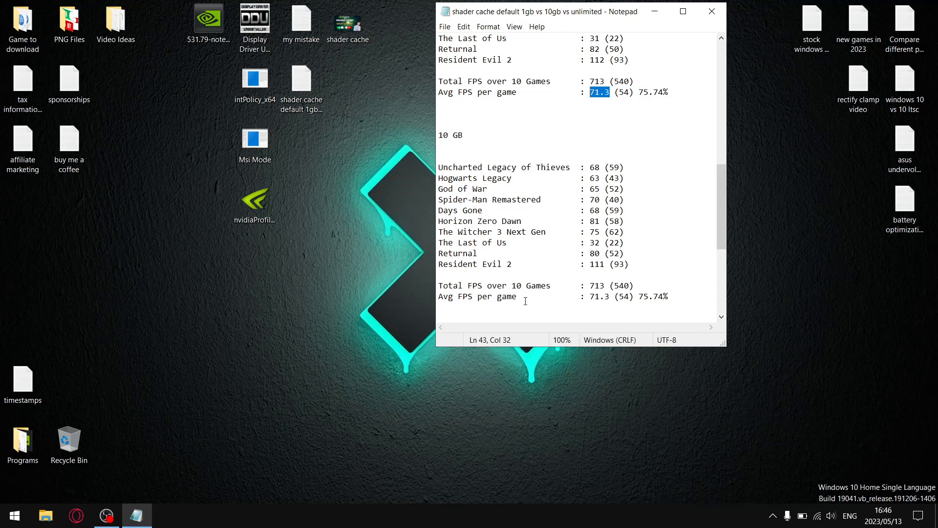
{"action": "mouse_move", "coordinate": [623, 305]}
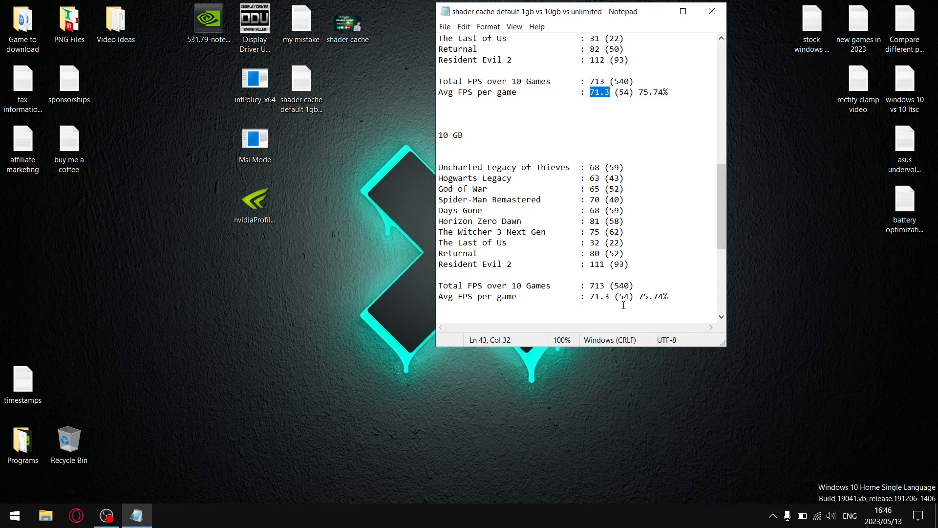
{"action": "mouse_move", "coordinate": [621, 158]}
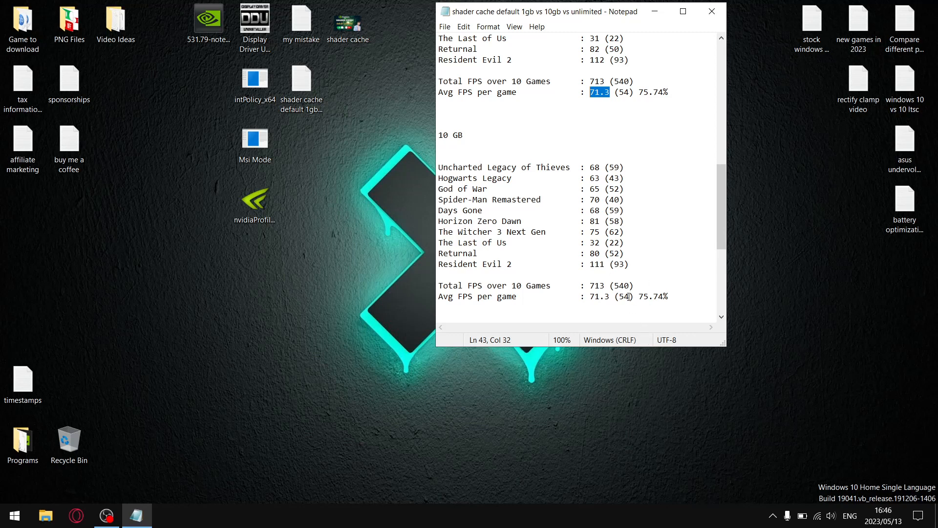
{"action": "double_click", "coordinate": [624, 296]}
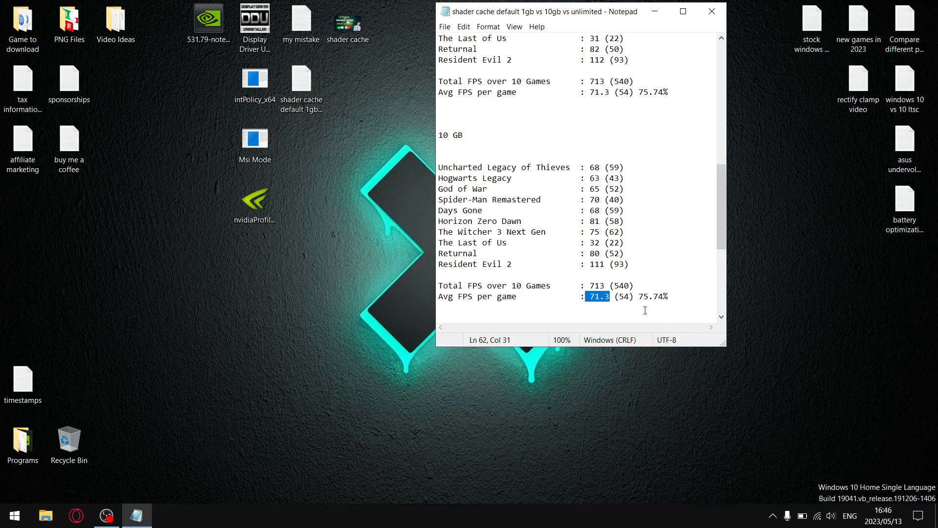
{"action": "mouse_move", "coordinate": [641, 221]}
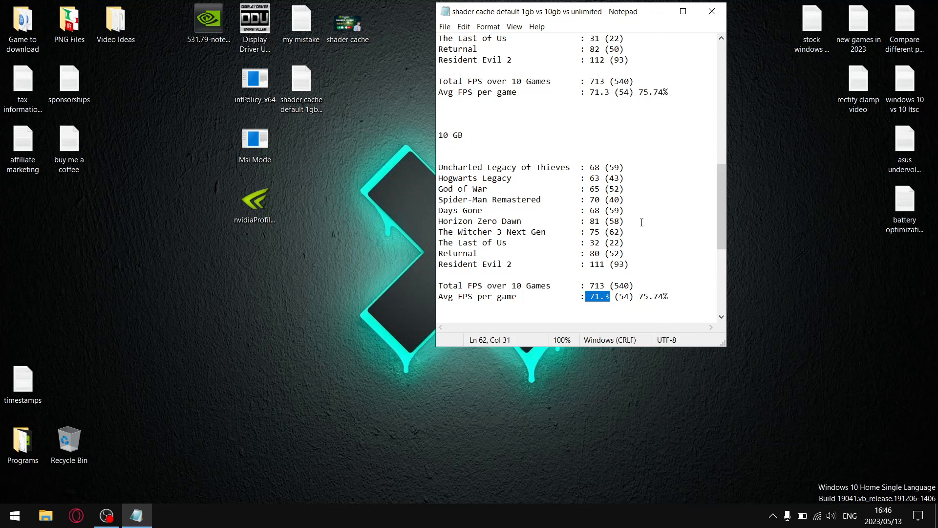
{"action": "mouse_move", "coordinate": [645, 221]}
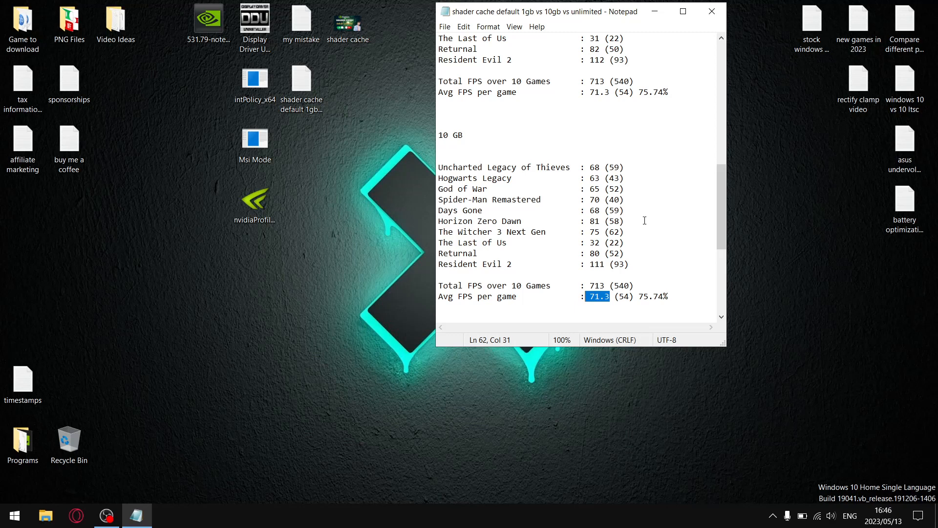
{"action": "mouse_move", "coordinate": [721, 206]}
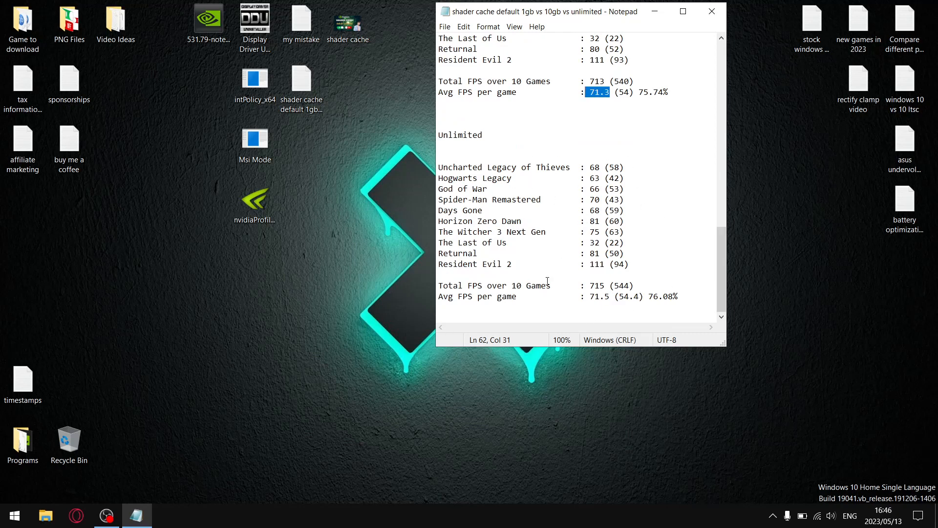
{"action": "mouse_move", "coordinate": [610, 312]}
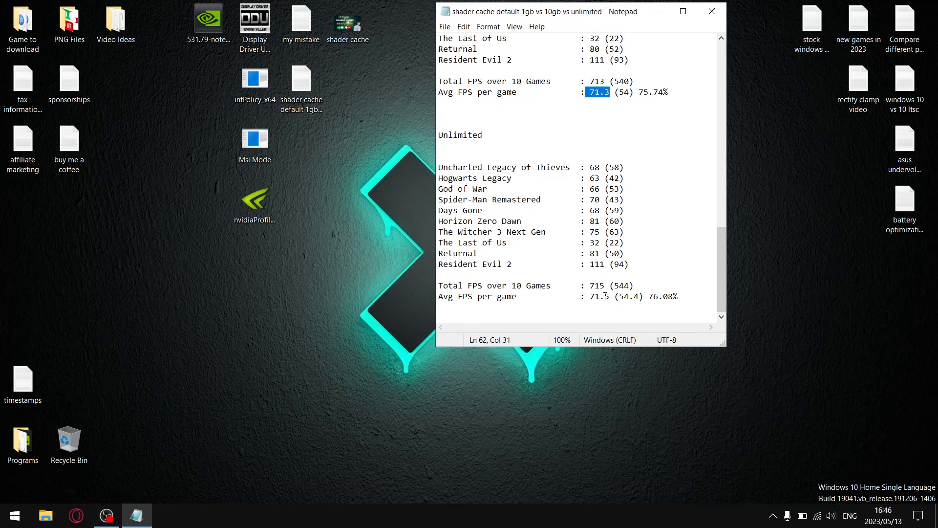
{"action": "mouse_move", "coordinate": [639, 311]}
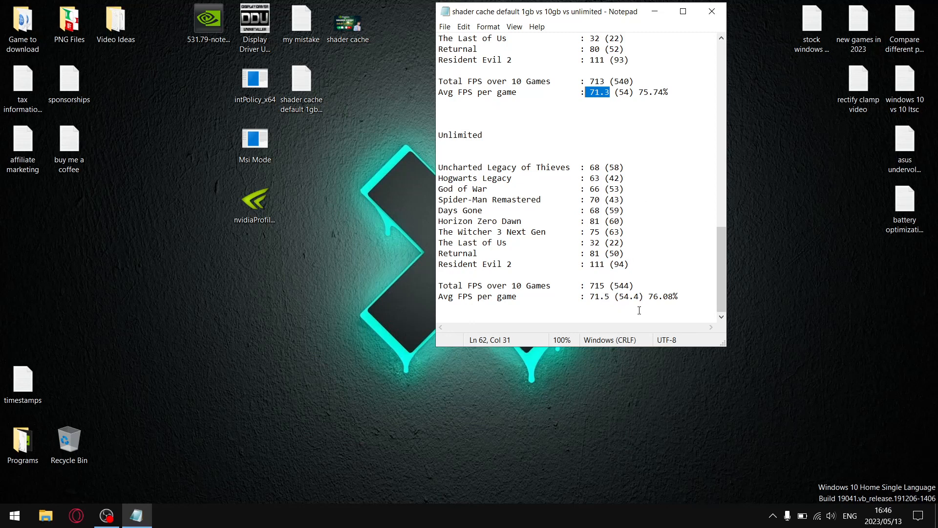
{"action": "mouse_move", "coordinate": [631, 298]}
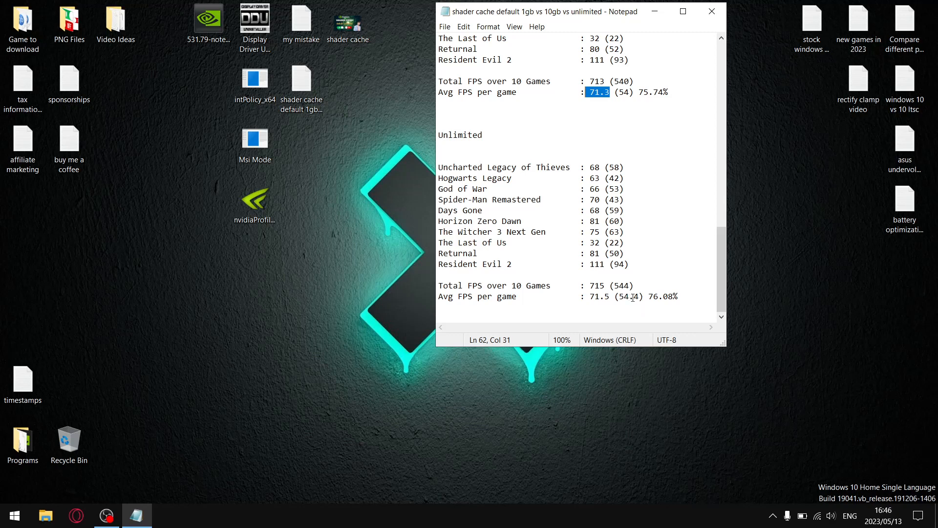
{"action": "double_click", "coordinate": [629, 296]}
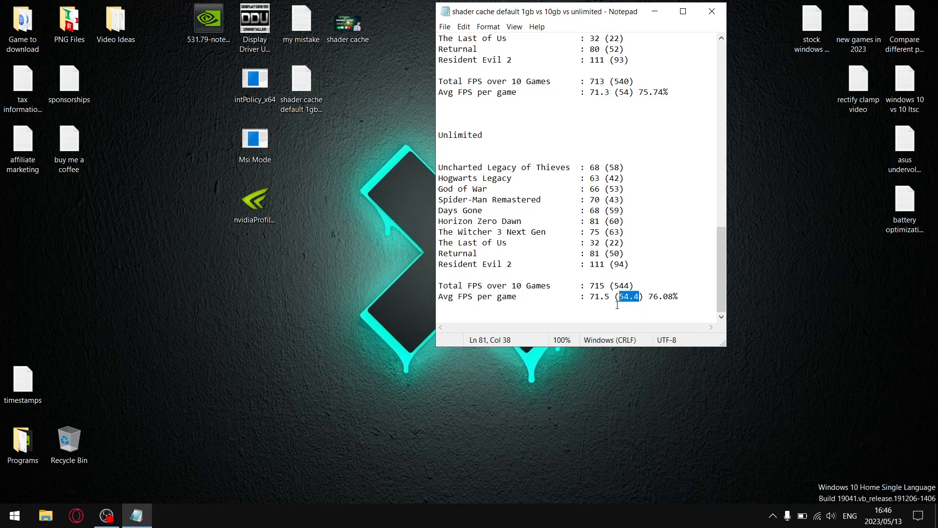
{"action": "double_click", "coordinate": [598, 296]}
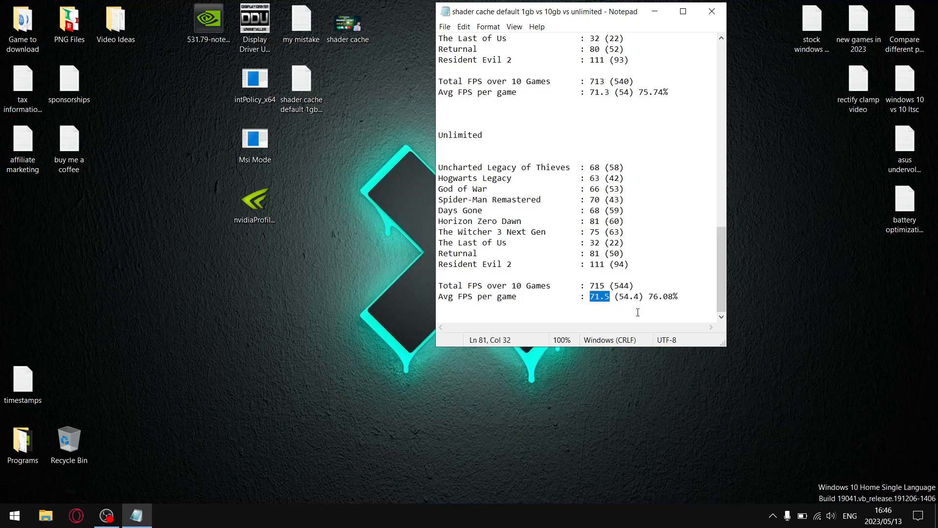
{"action": "left_click", "coordinate": [439, 307]}
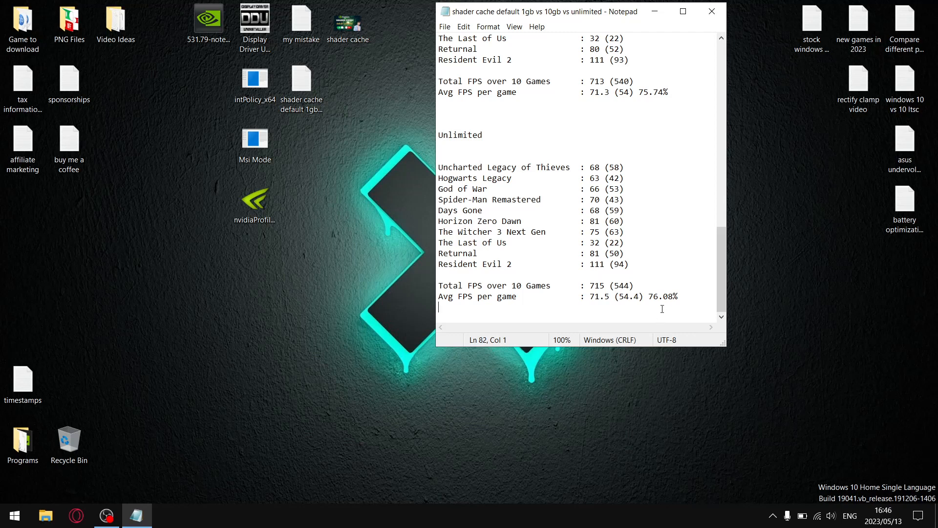
{"action": "mouse_move", "coordinate": [661, 307]}
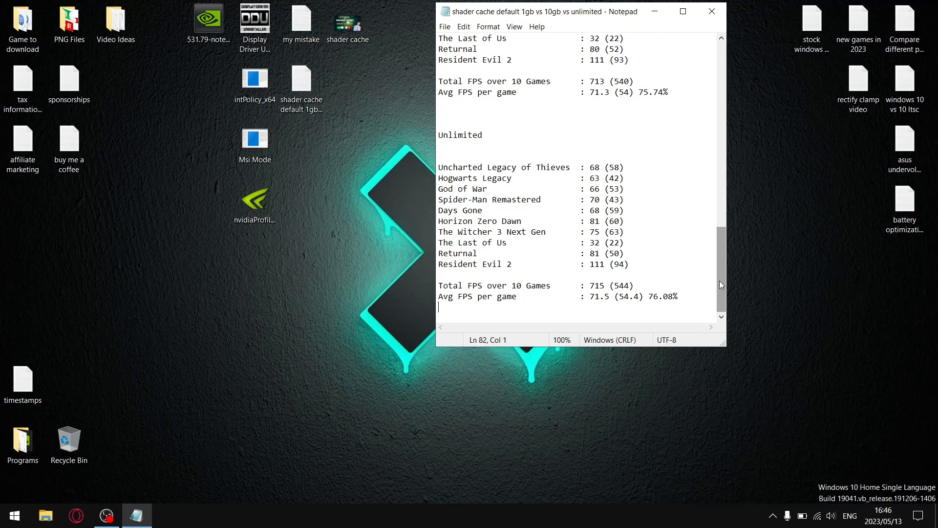
{"action": "scroll", "scroll_direction": "up", "scroll_amount": 3}
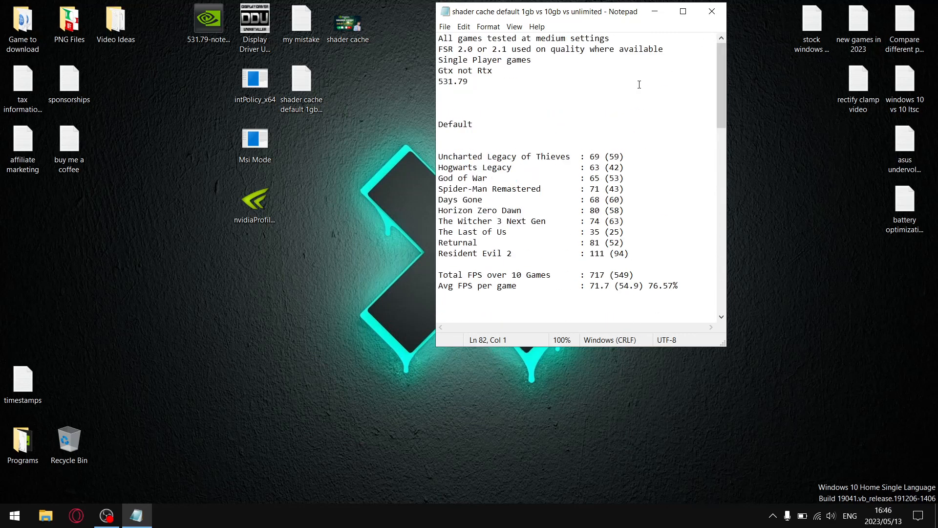